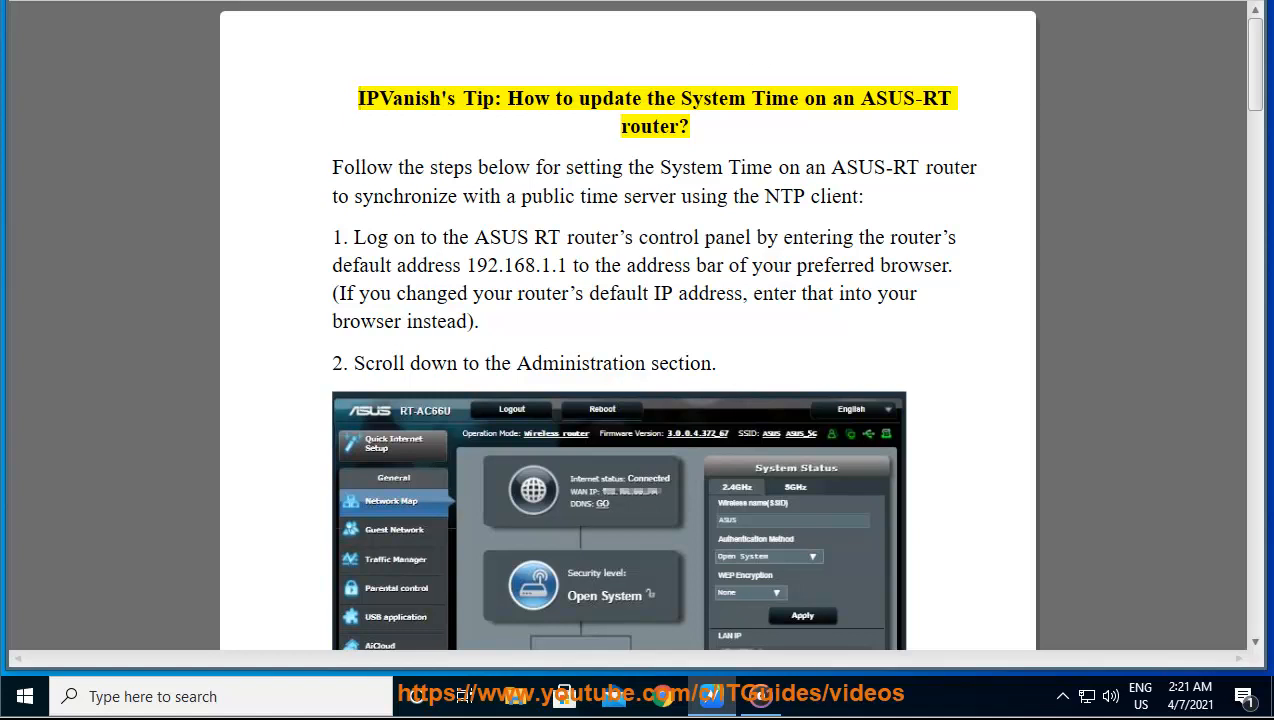
Step: Highlight words in the title and introduction while Read Aloud reads into step 1's login instructions
{"action": "double_click", "coordinate": [609, 98]}
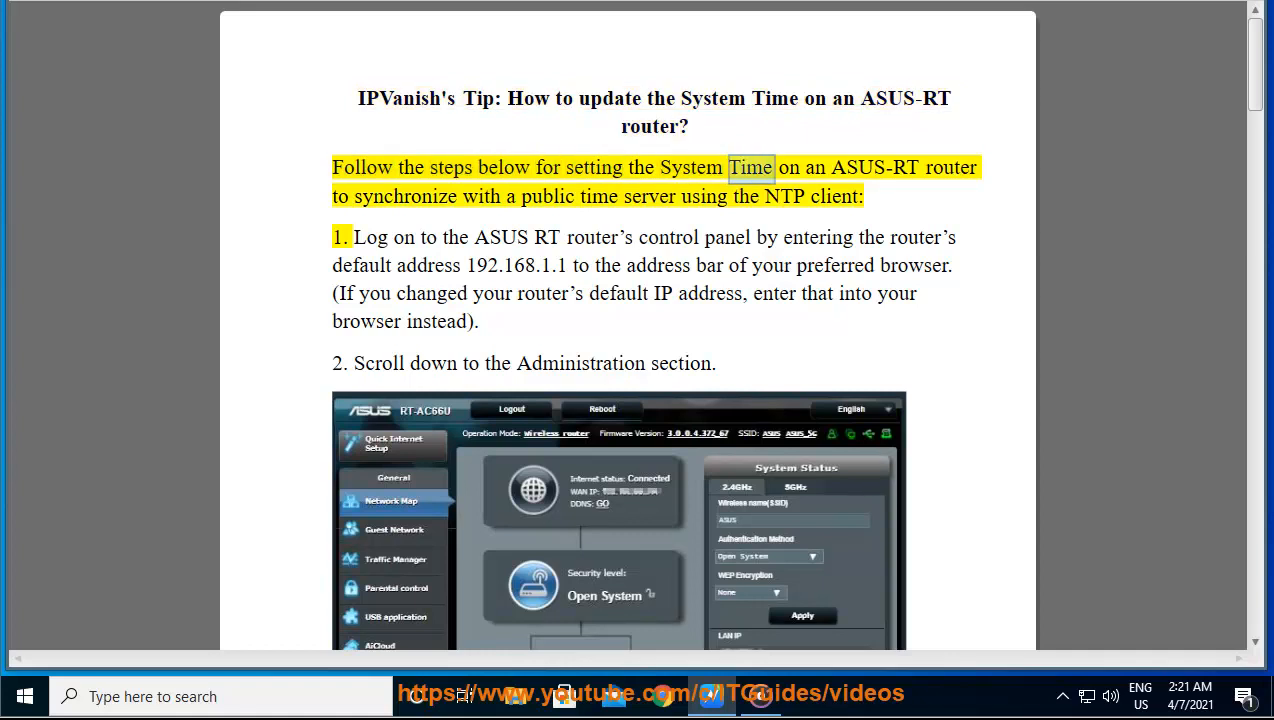
{"action": "double_click", "coordinate": [548, 196]}
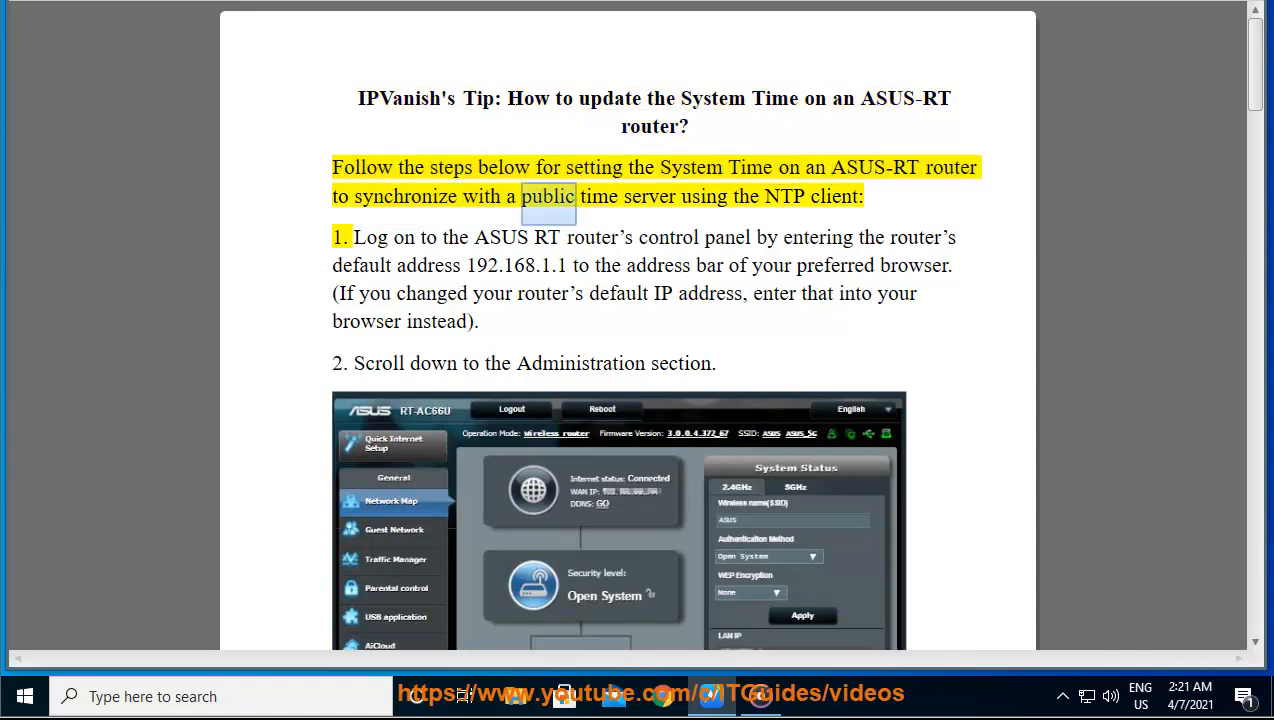
{"action": "double_click", "coordinate": [833, 196]}
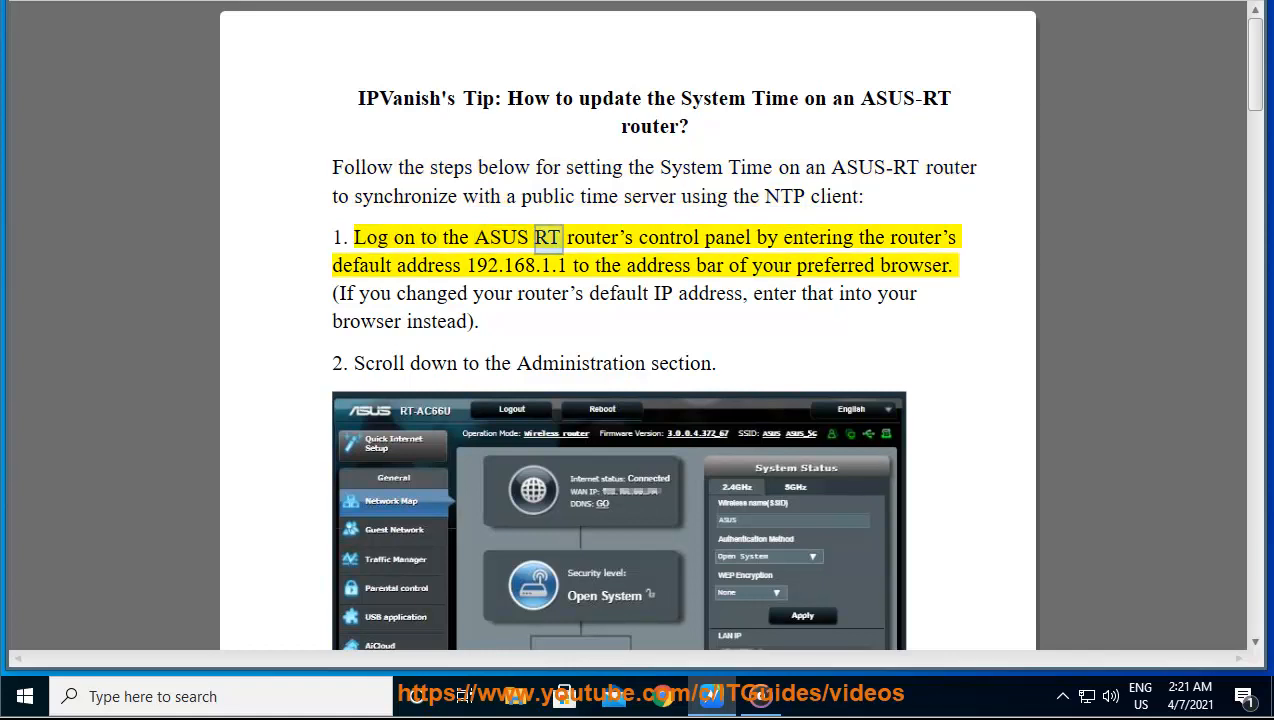
Step: Highlight words in step 1's IP address note and step 2 on the Administration section
{"action": "double_click", "coordinate": [362, 265]}
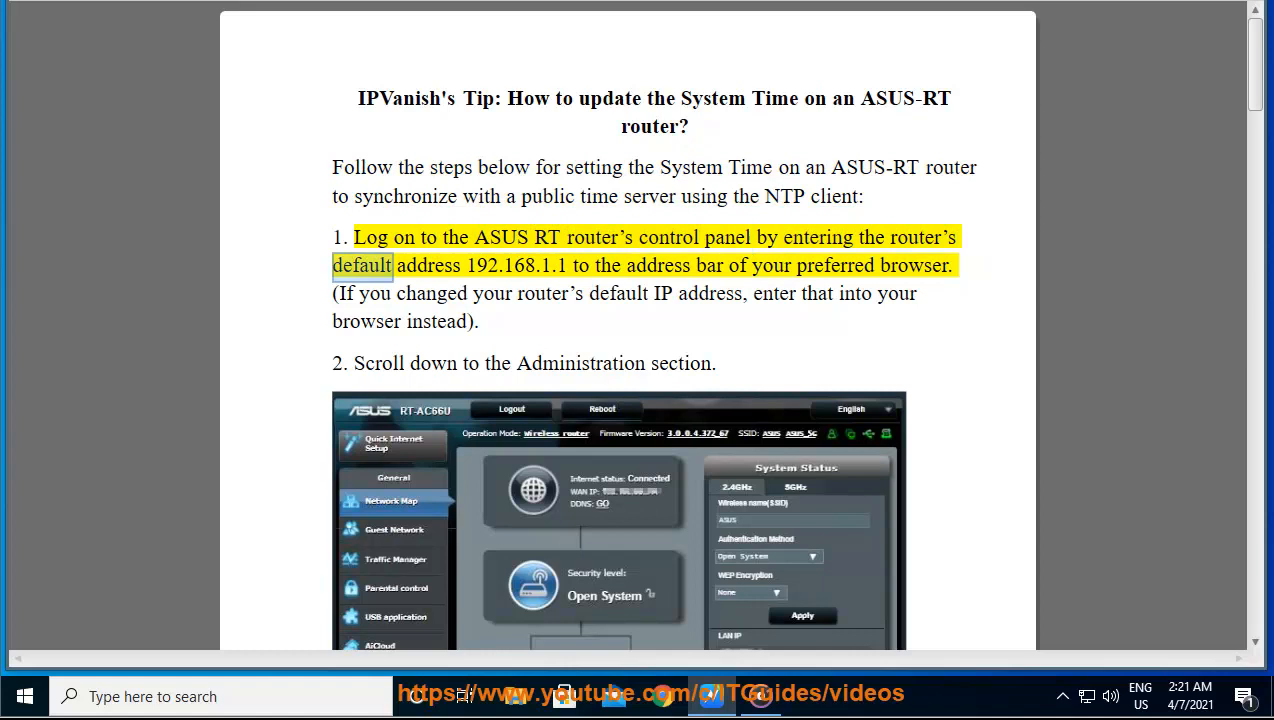
{"action": "double_click", "coordinate": [516, 265]}
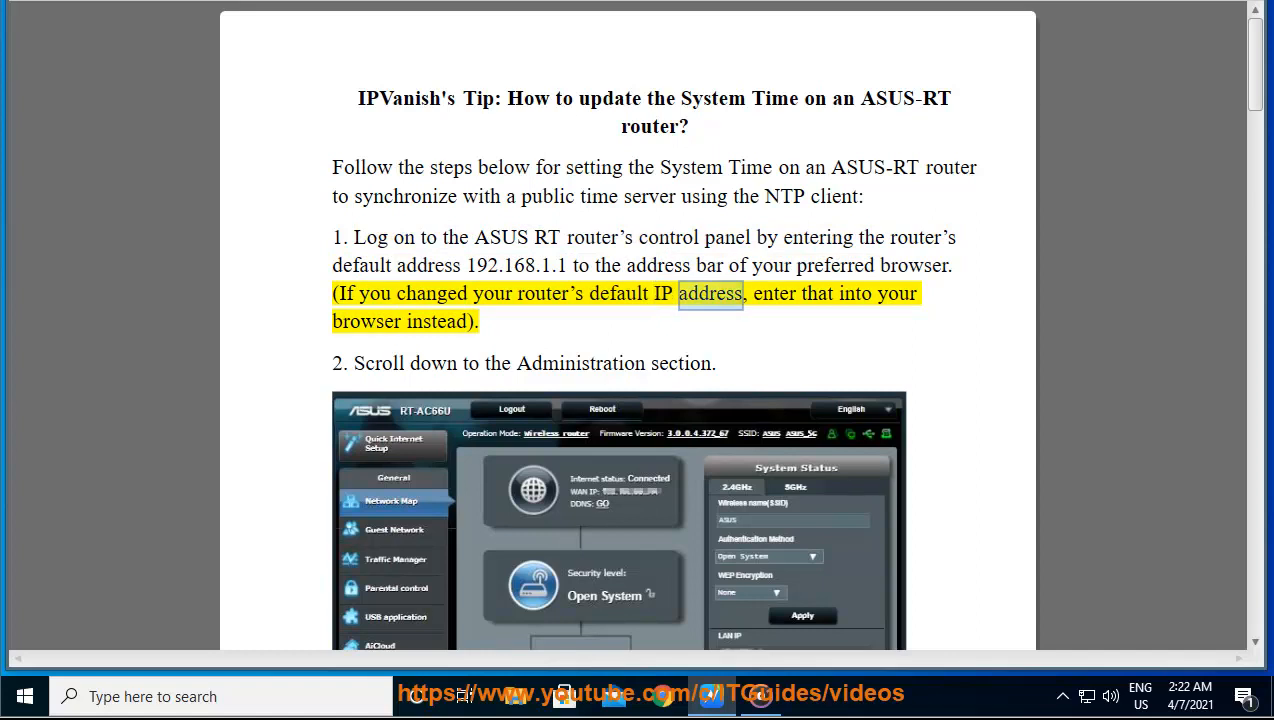
{"action": "double_click", "coordinate": [436, 321]}
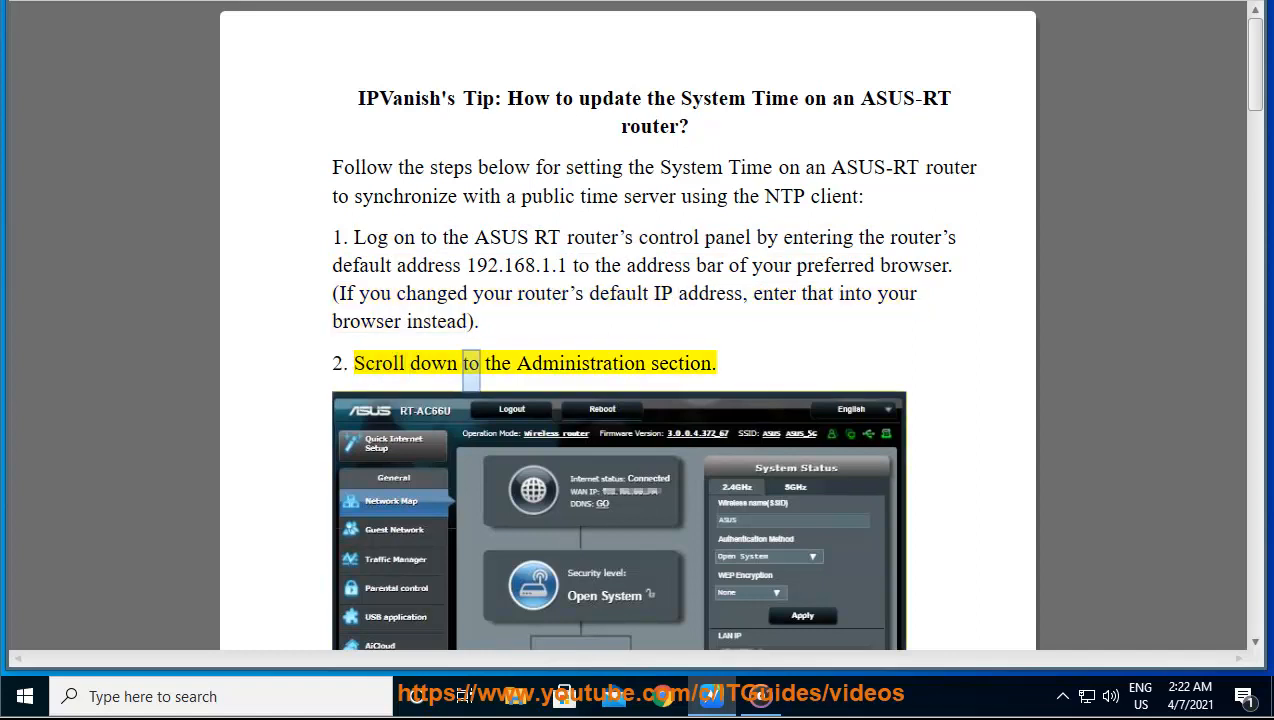
{"action": "scroll", "scroll_direction": "down", "scroll_amount": 3}
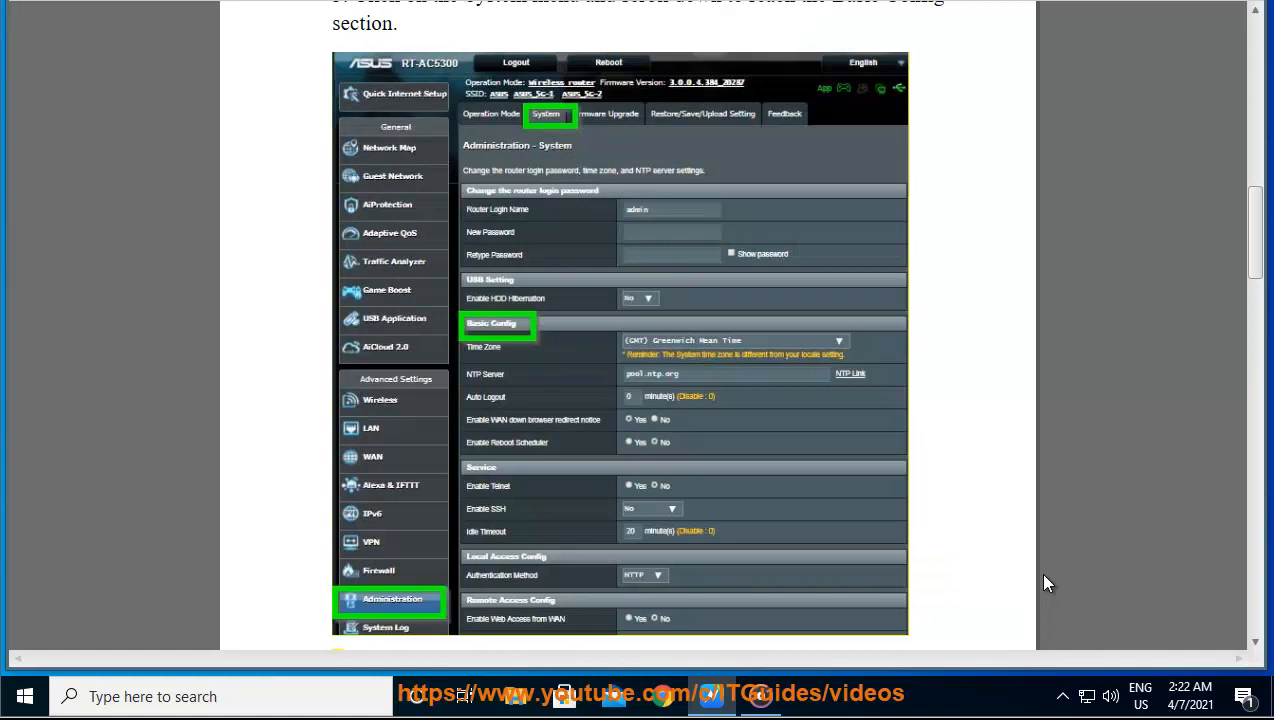
Step: Scroll past the router screenshots through steps 3 and 4 to step 5's NTP server
{"action": "scroll", "scroll_direction": "down", "scroll_amount": 3}
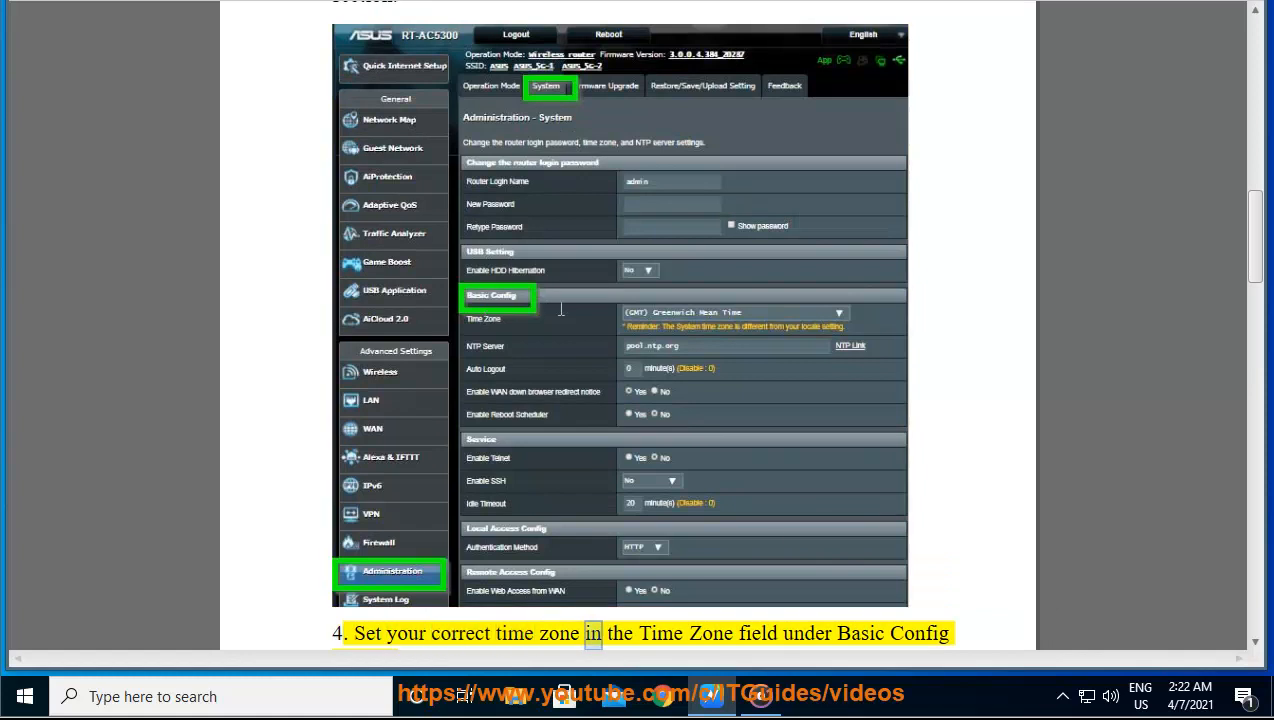
{"action": "scroll", "scroll_direction": "down", "scroll_amount": 3}
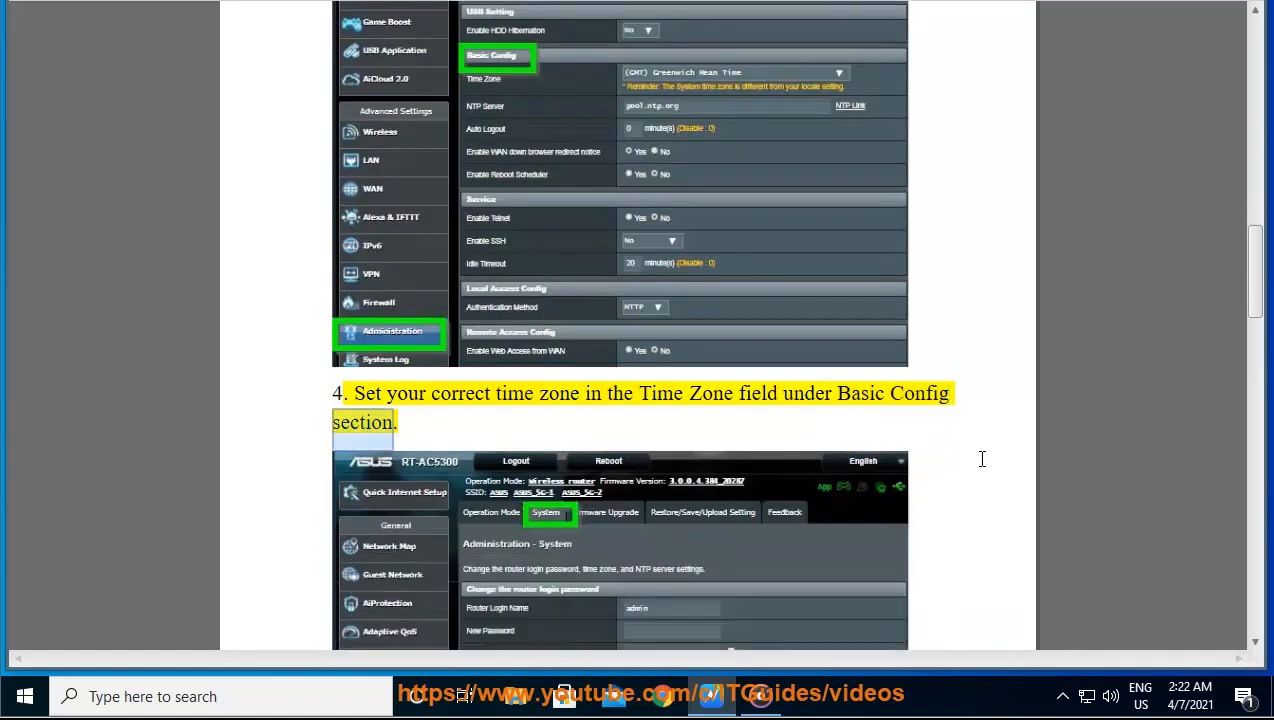
{"action": "scroll", "scroll_direction": "down", "scroll_amount": 3}
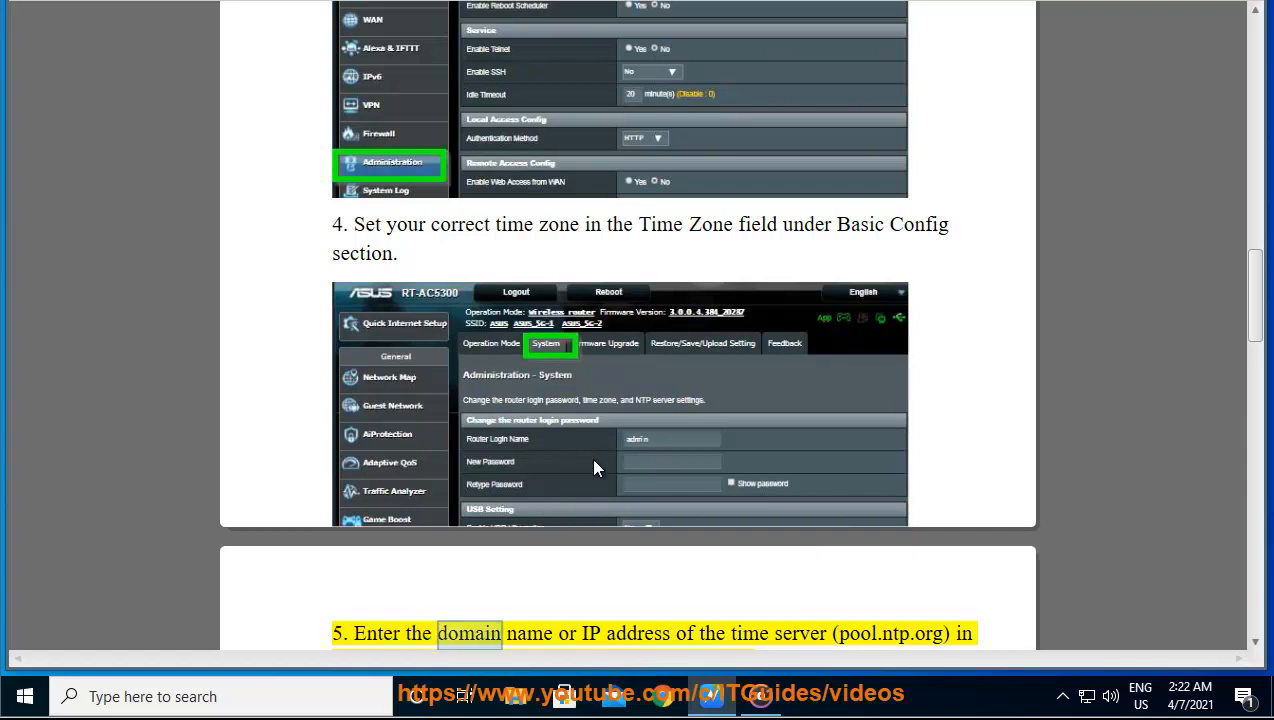
{"action": "scroll", "scroll_direction": "down", "scroll_amount": 3}
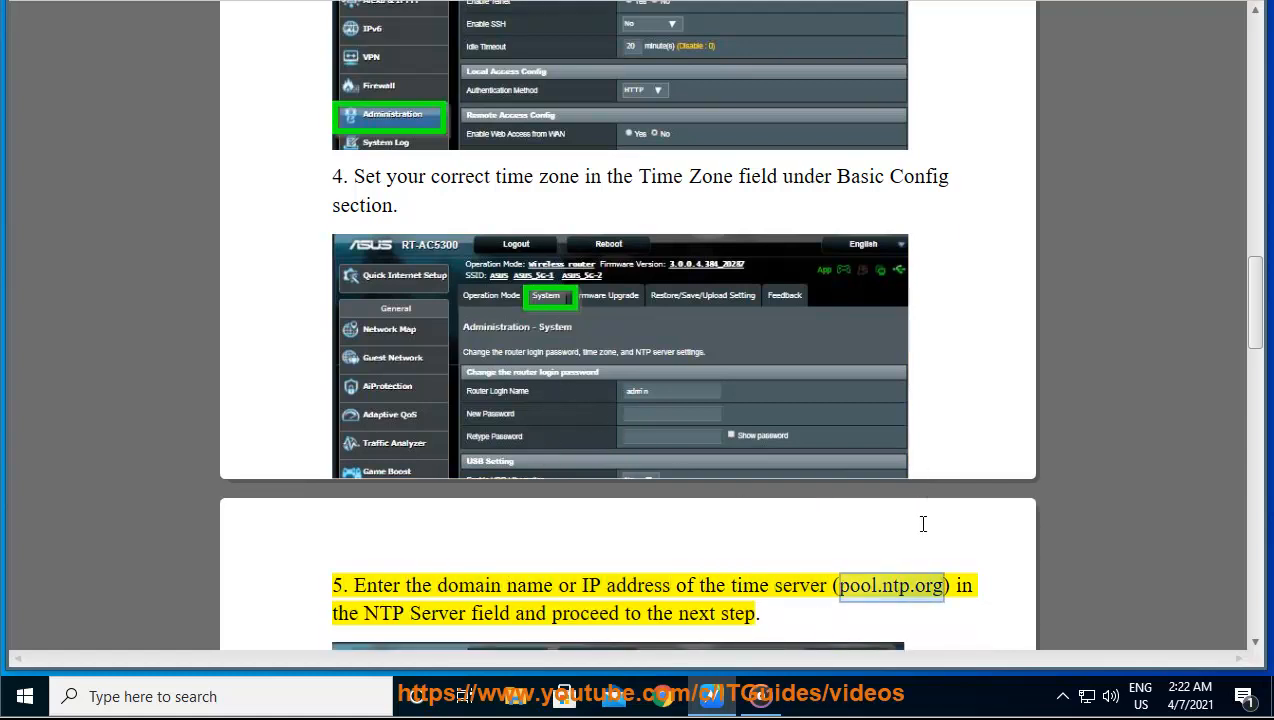
Step: Scroll through steps 5 and 6 and highlight text in step 7 on rebooting the router
{"action": "scroll", "scroll_direction": "down", "scroll_amount": 3}
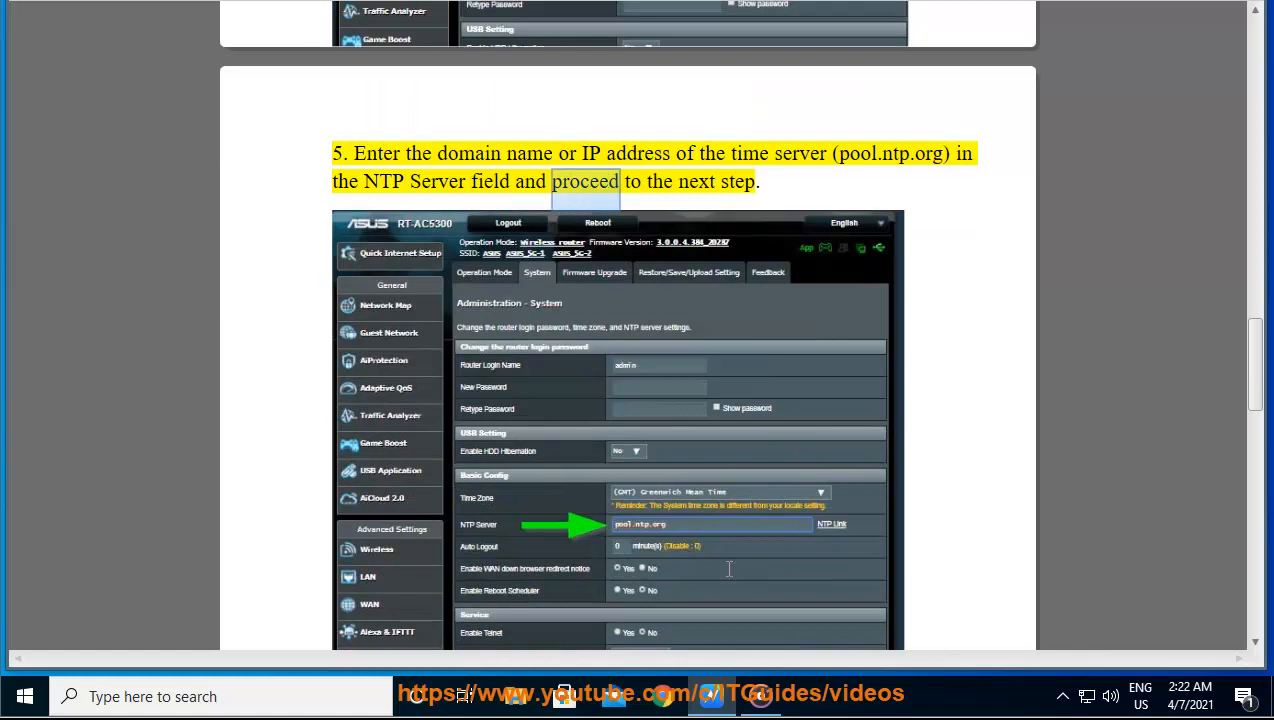
{"action": "scroll", "scroll_direction": "down", "scroll_amount": 3}
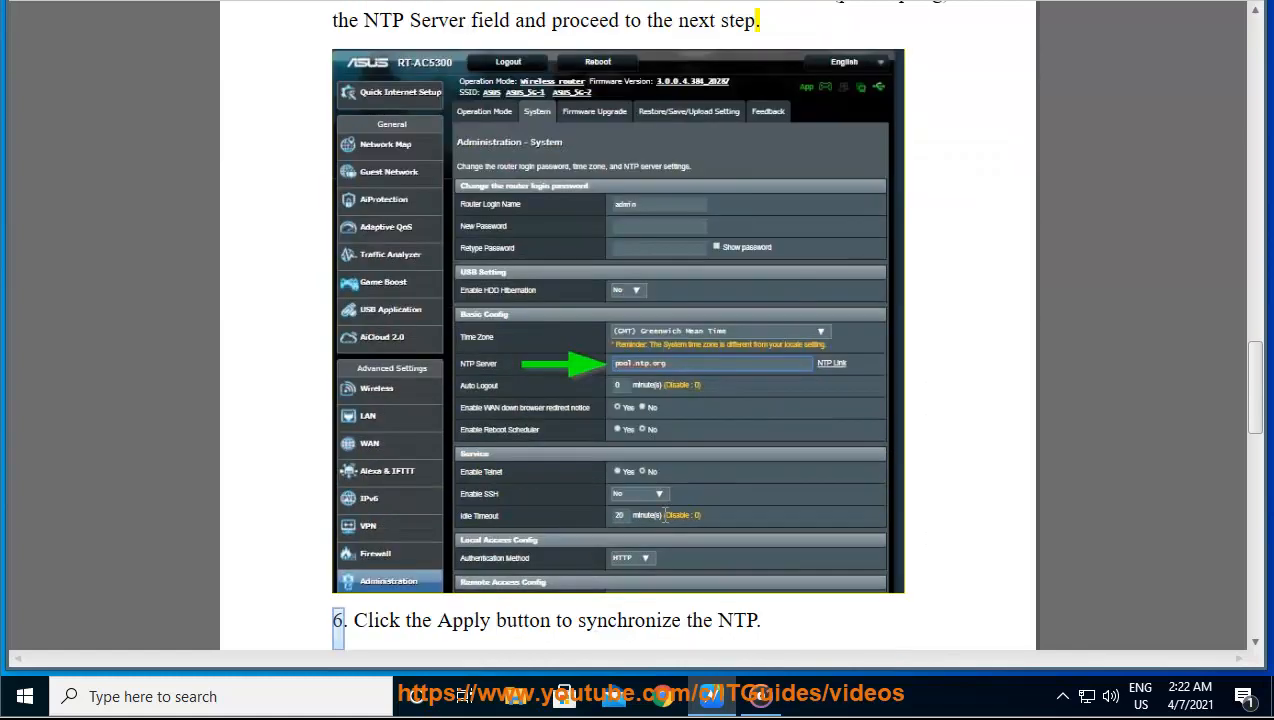
{"action": "scroll", "scroll_direction": "down", "scroll_amount": 3}
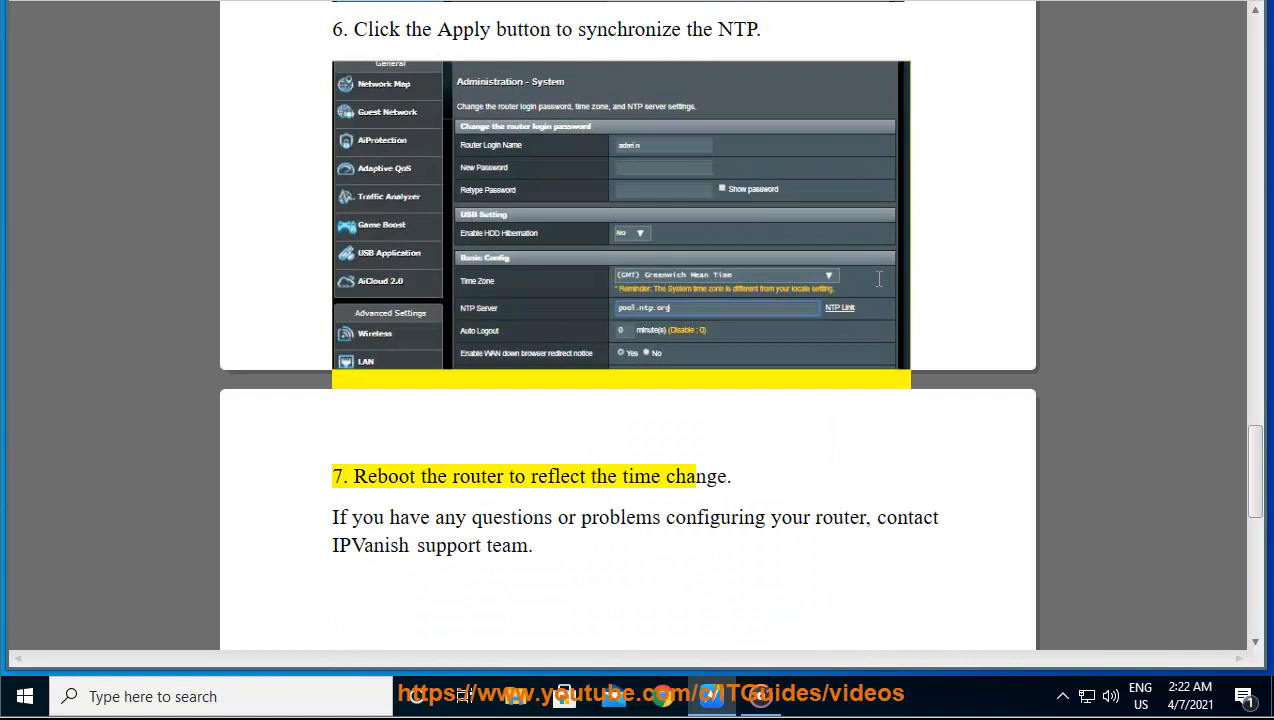
{"action": "double_click", "coordinate": [696, 476]}
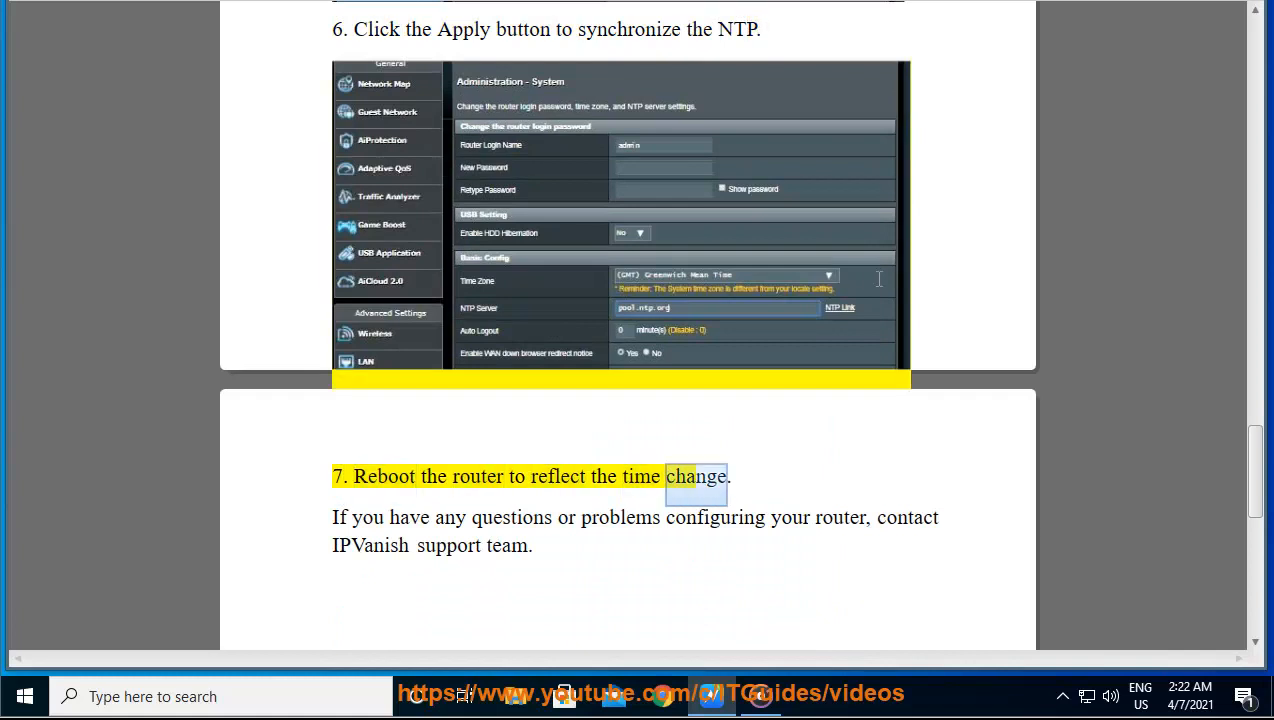